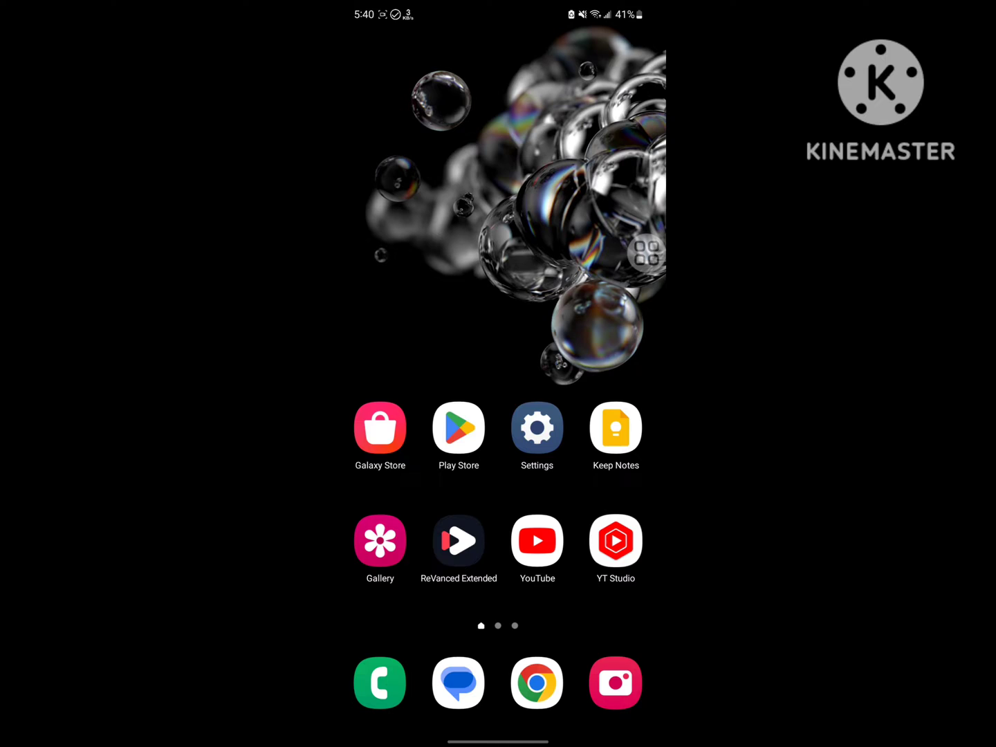
# - View WhatsApp Messenger's Play Store listing via the recent 'whatsapp app' search
pyautogui.click(458, 427)
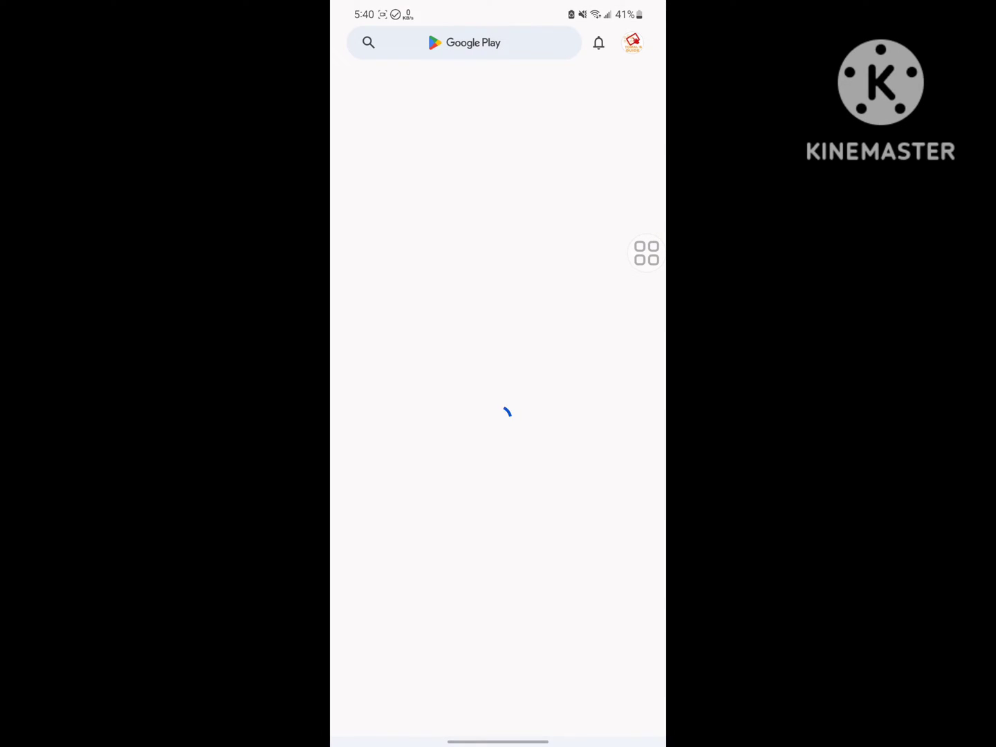
pyautogui.click(464, 43)
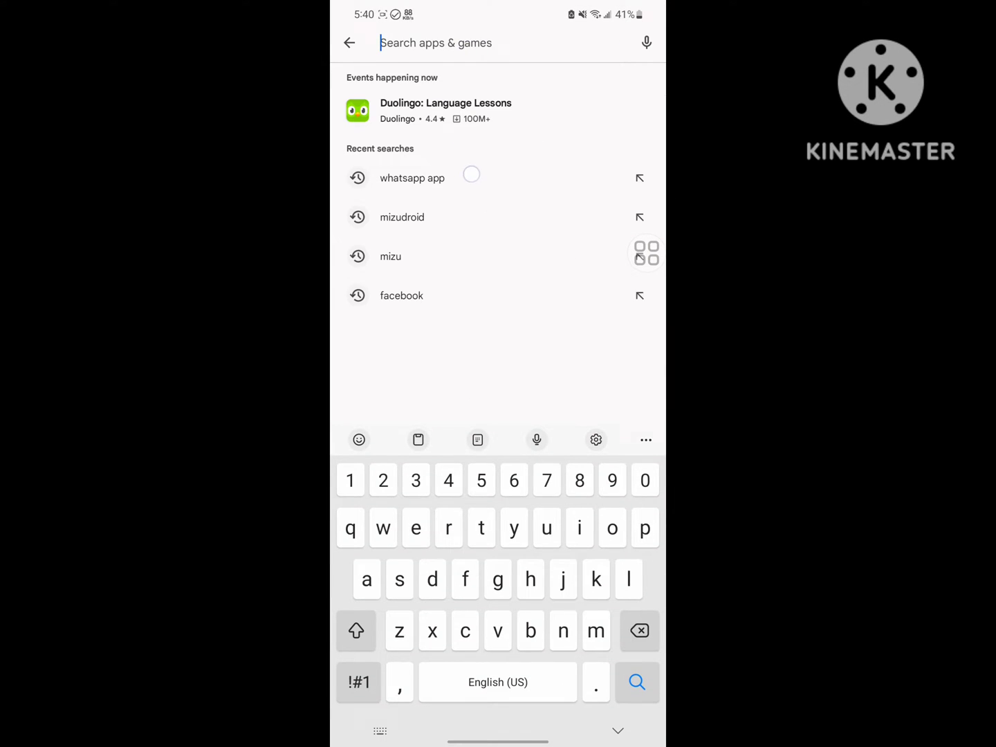
pyautogui.click(411, 177)
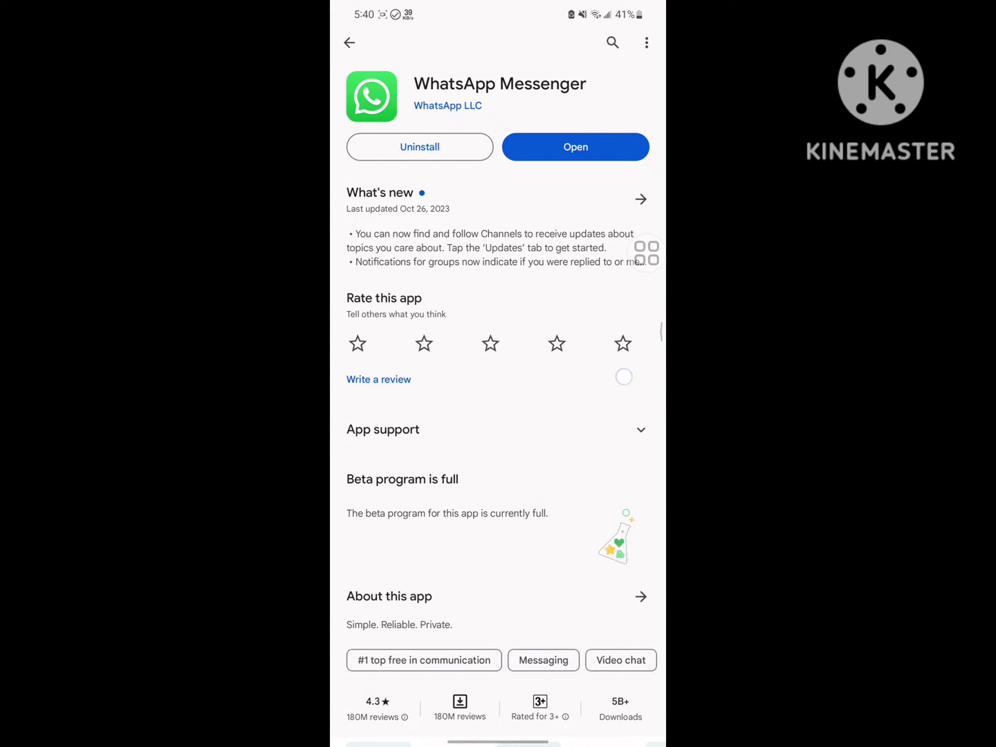
pyautogui.click(612, 42)
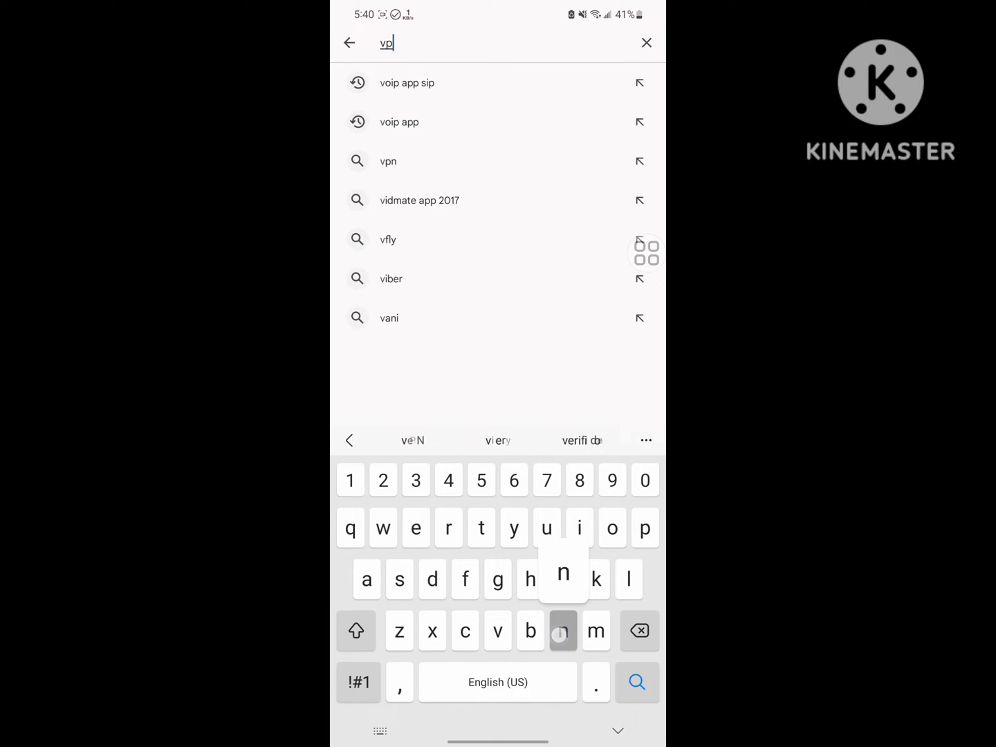
# - Install 1.1.1.1 + WARP from a 'vpn' search, then go to the home screen
pyautogui.click(387, 161)
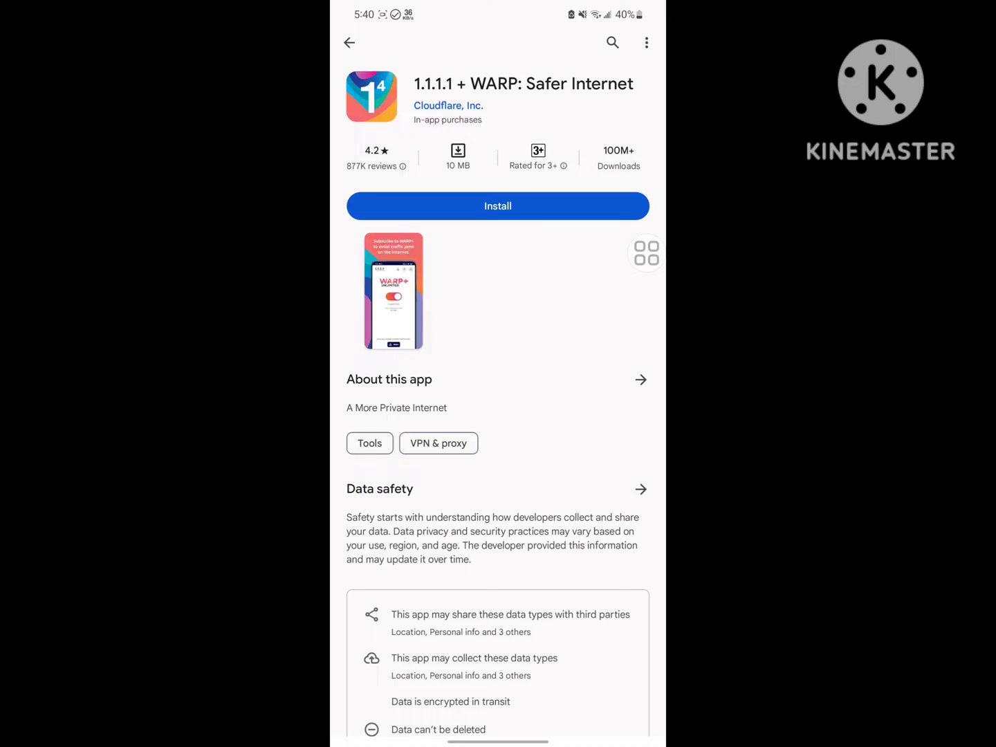
pyautogui.click(497, 206)
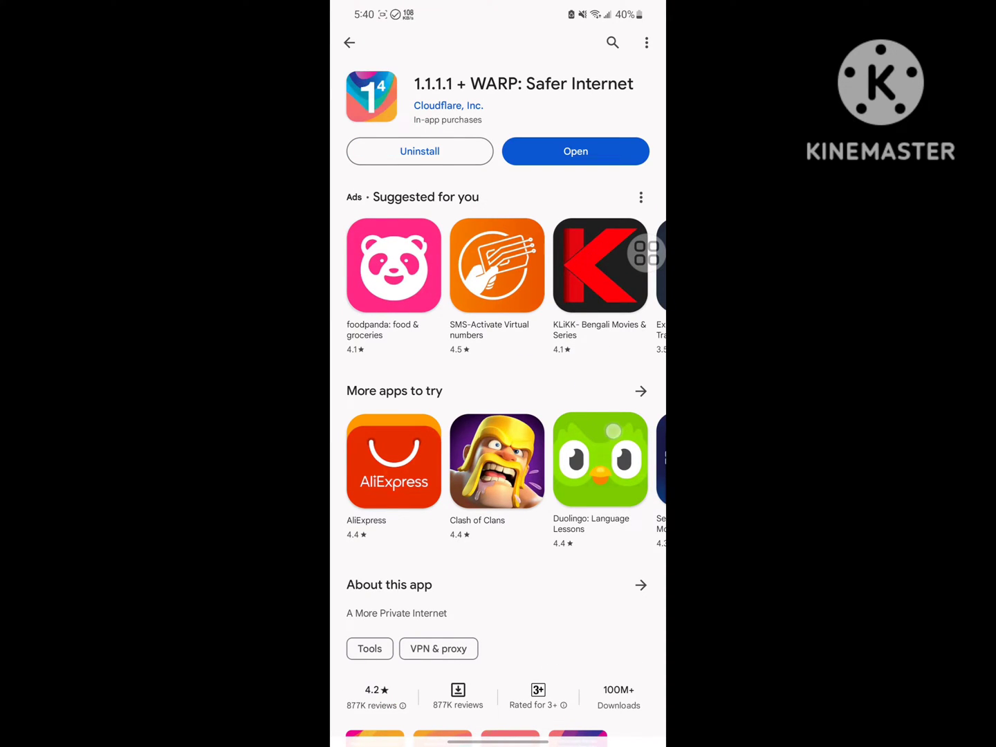
pyautogui.click(348, 42)
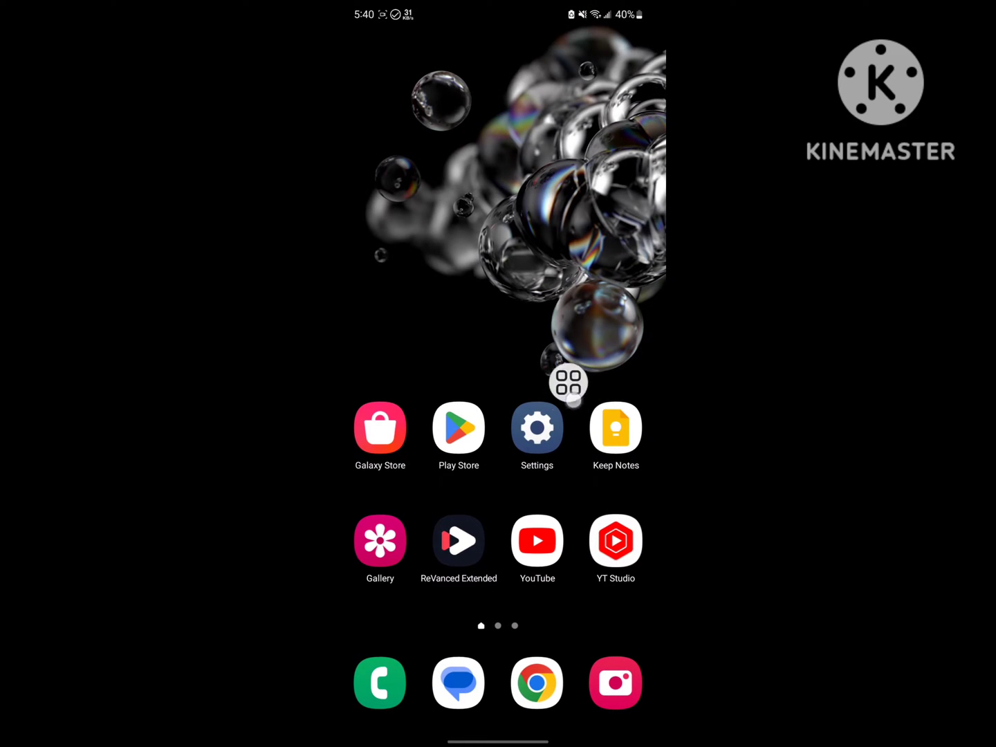
# - Reach WhatsApp's App info through Settings > Apps by searching 'wha'
pyautogui.click(537, 426)
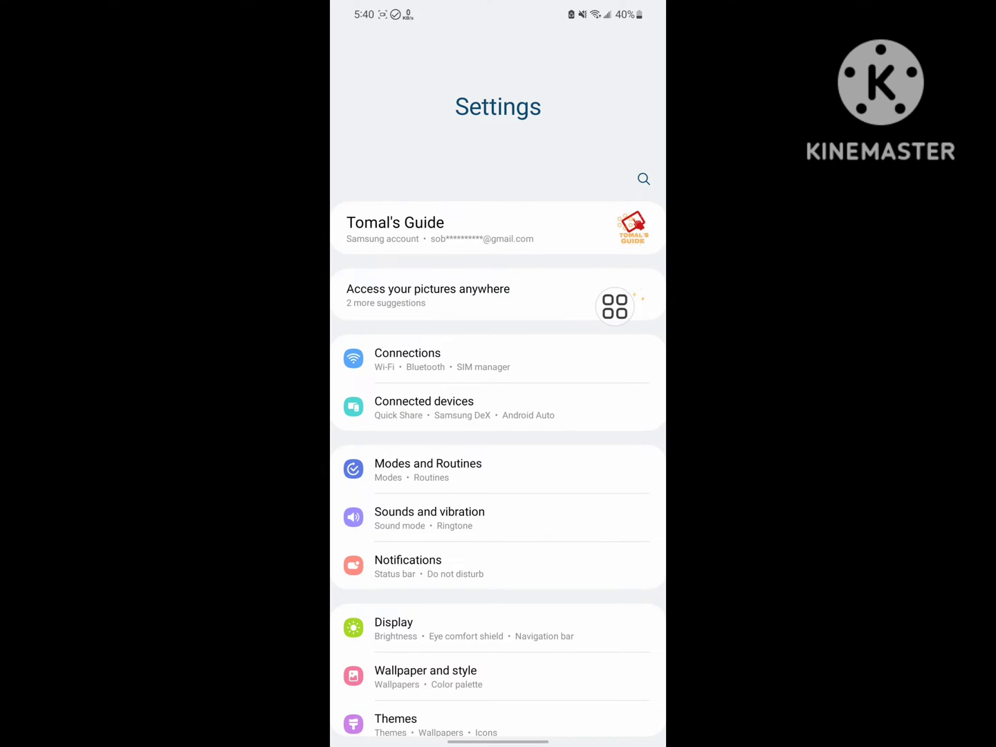
pyautogui.scroll(-3)
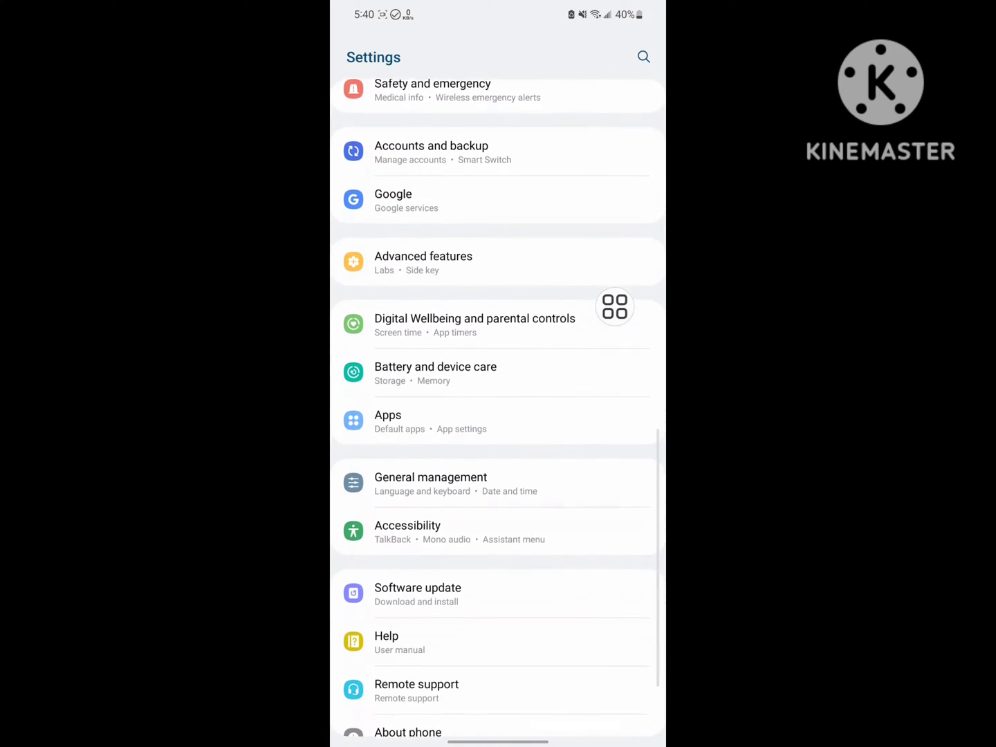
pyautogui.scroll(3)
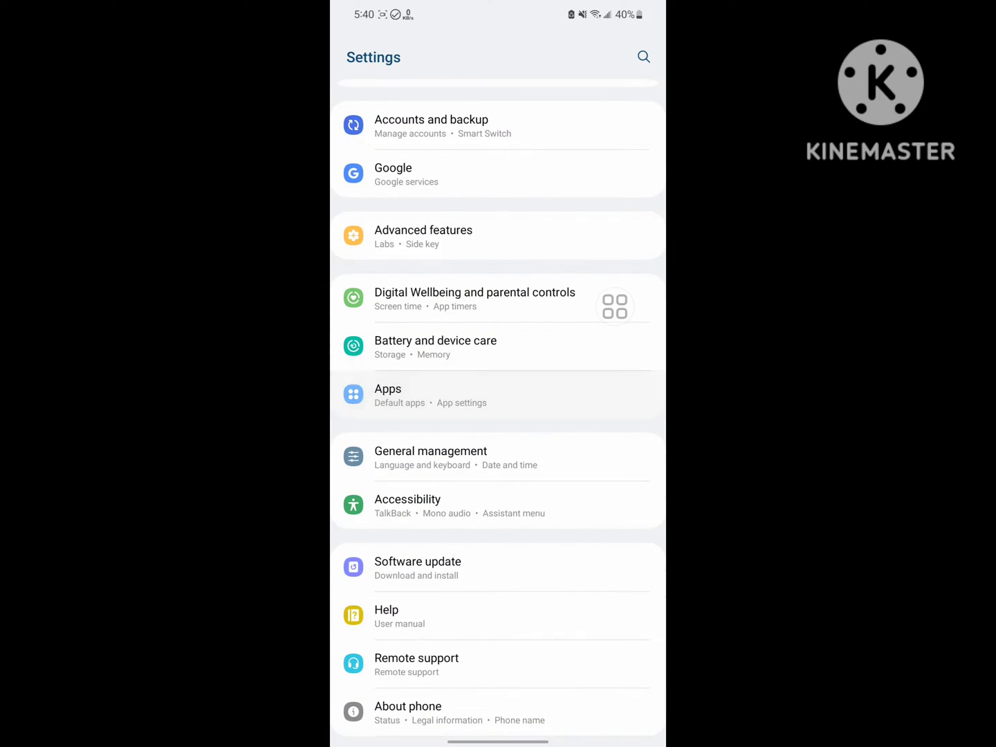
pyautogui.click(388, 395)
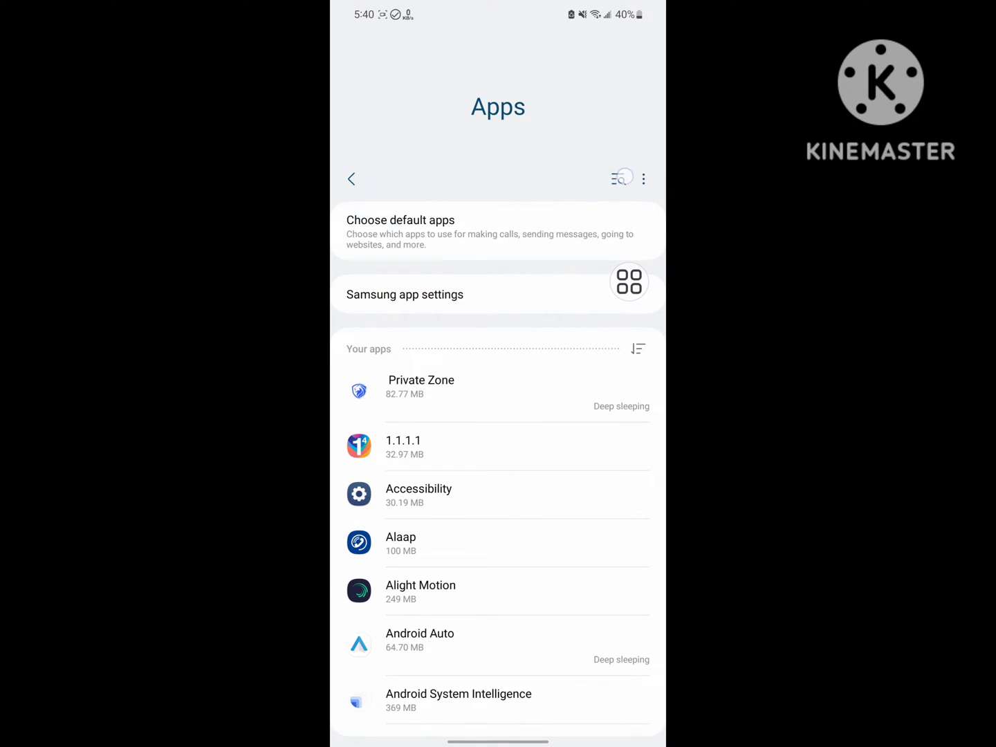
pyautogui.write('wha')
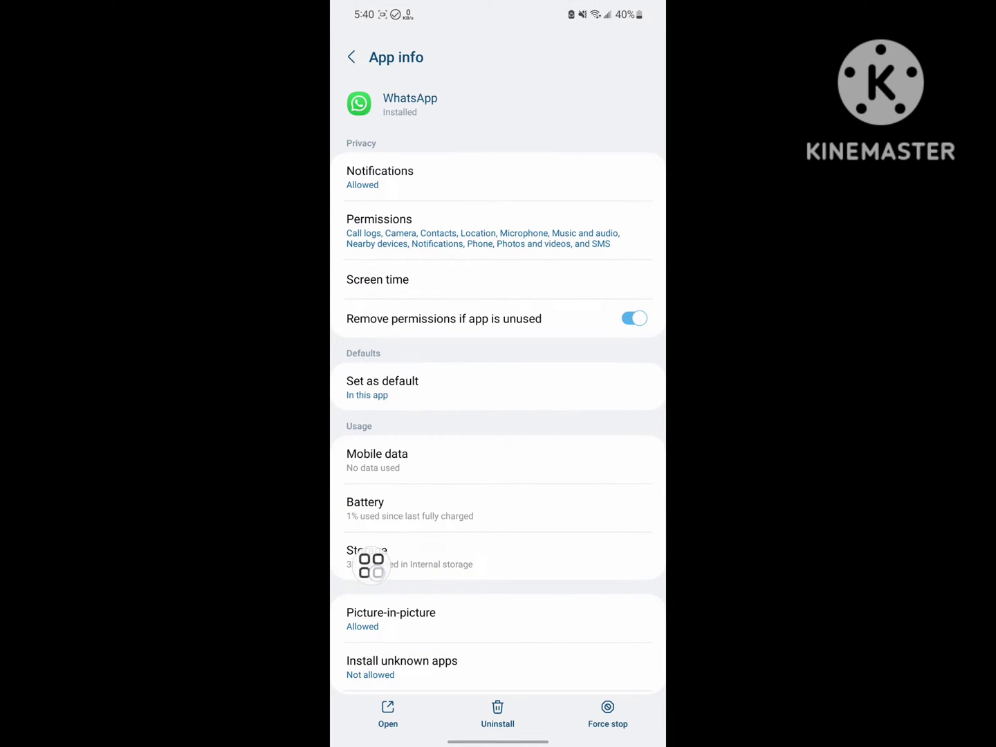
# - Clear and confirm deleting WhatsApp's storage data and cache, then return to App info
pyautogui.click(377, 557)
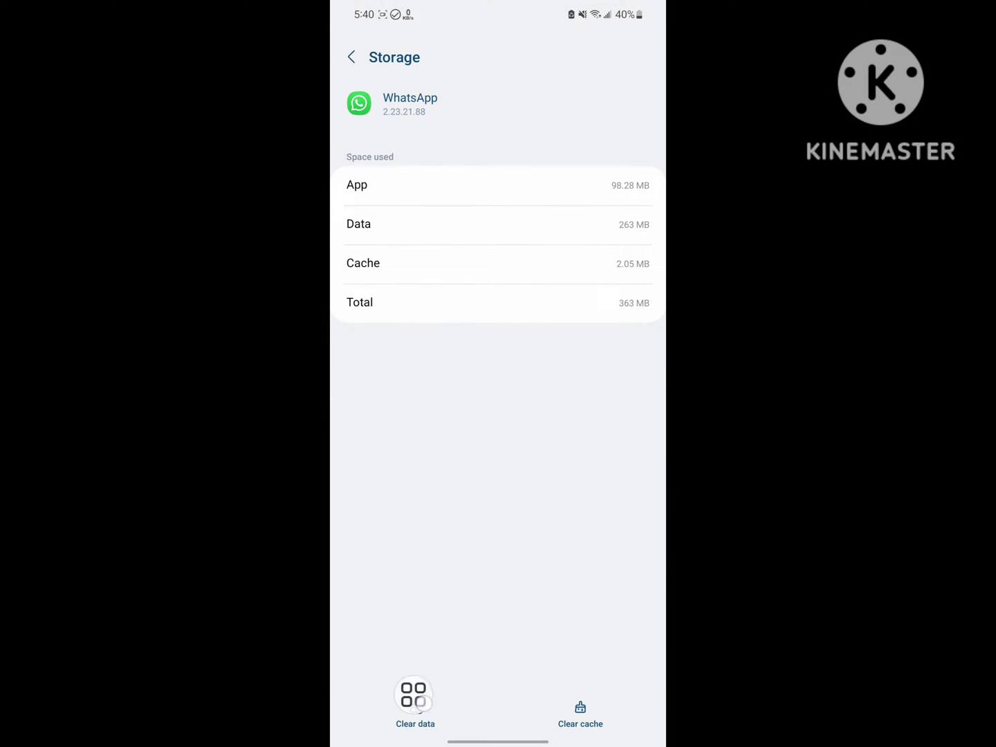
pyautogui.click(414, 703)
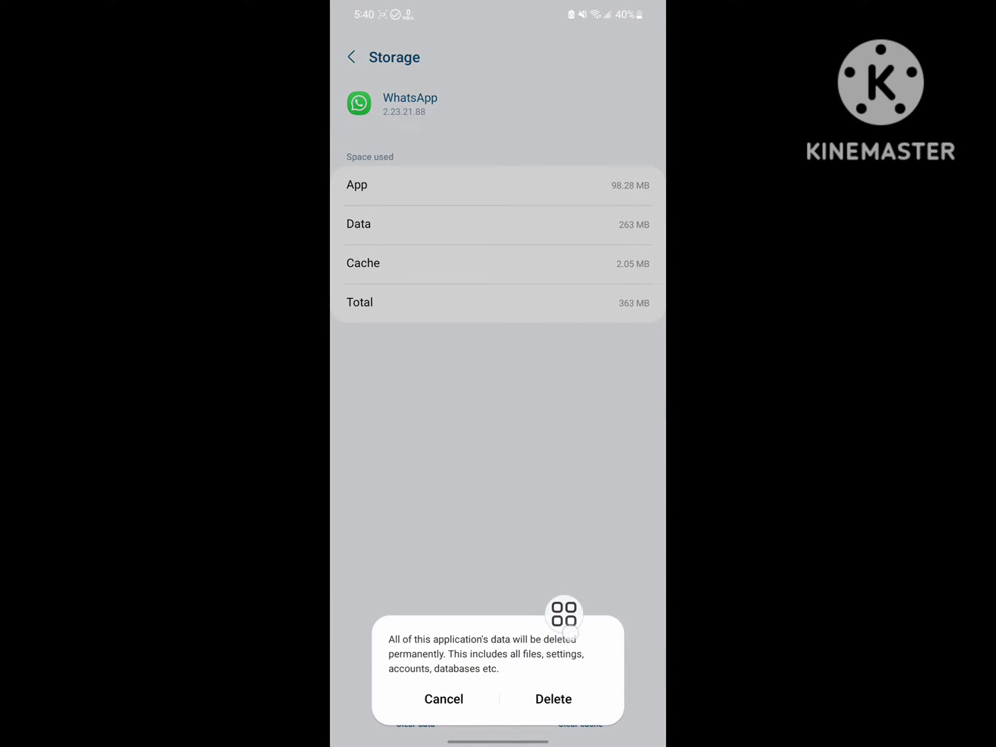
pyautogui.click(553, 699)
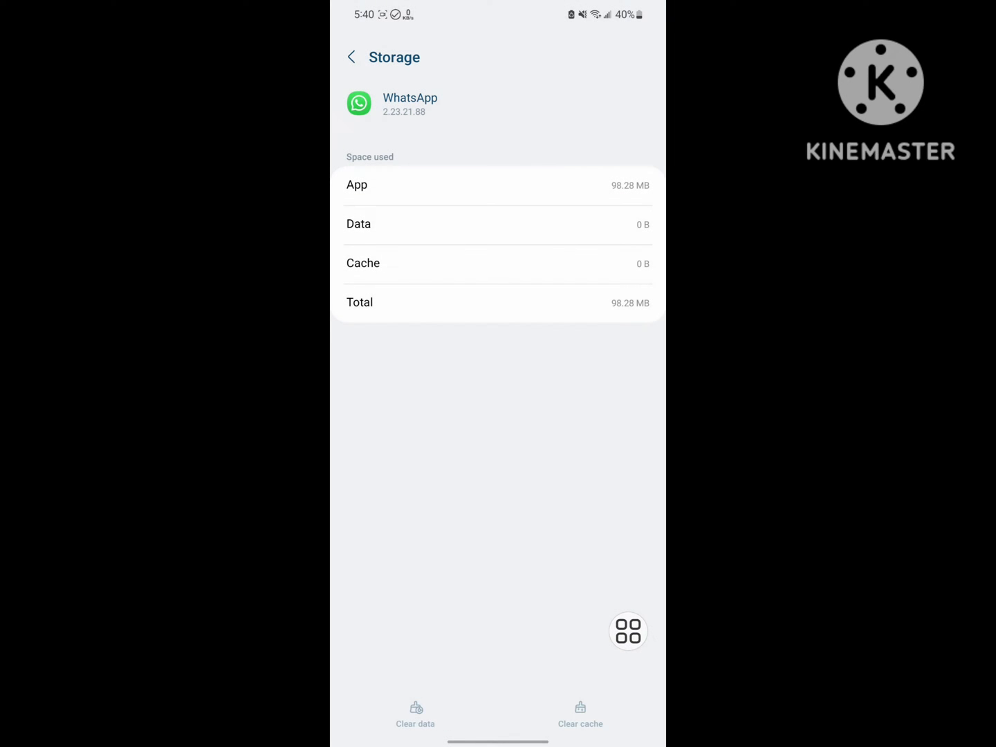
pyautogui.click(351, 57)
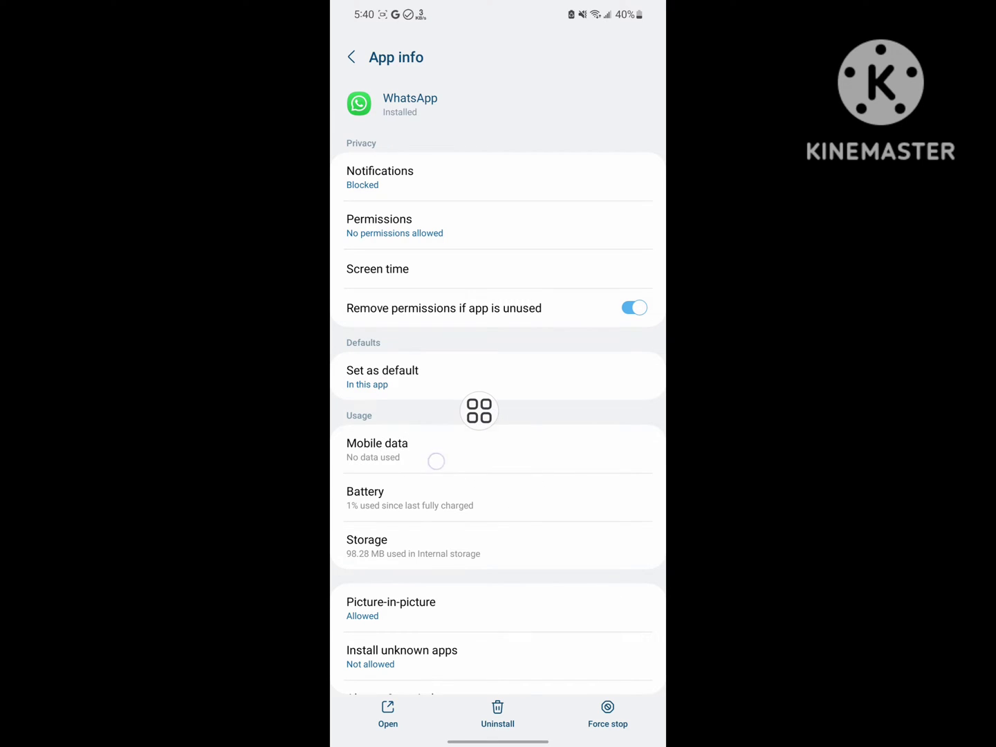
# - Keep WhatsApp's background data on and allow data use while Data saver is on
pyautogui.click(377, 450)
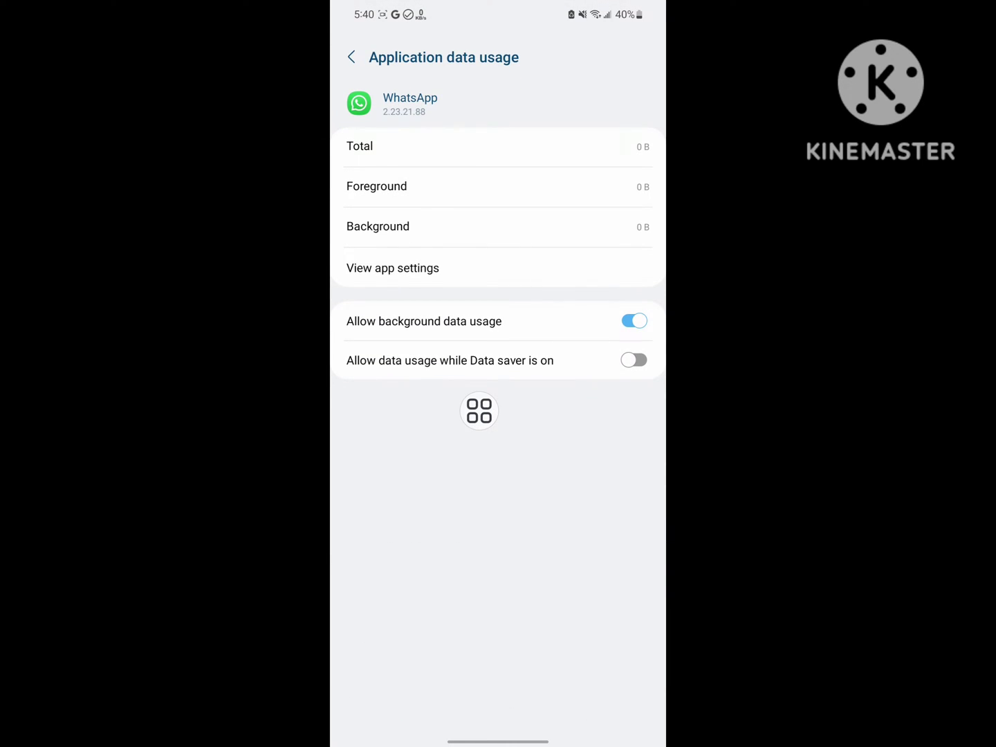
pyautogui.click(633, 320)
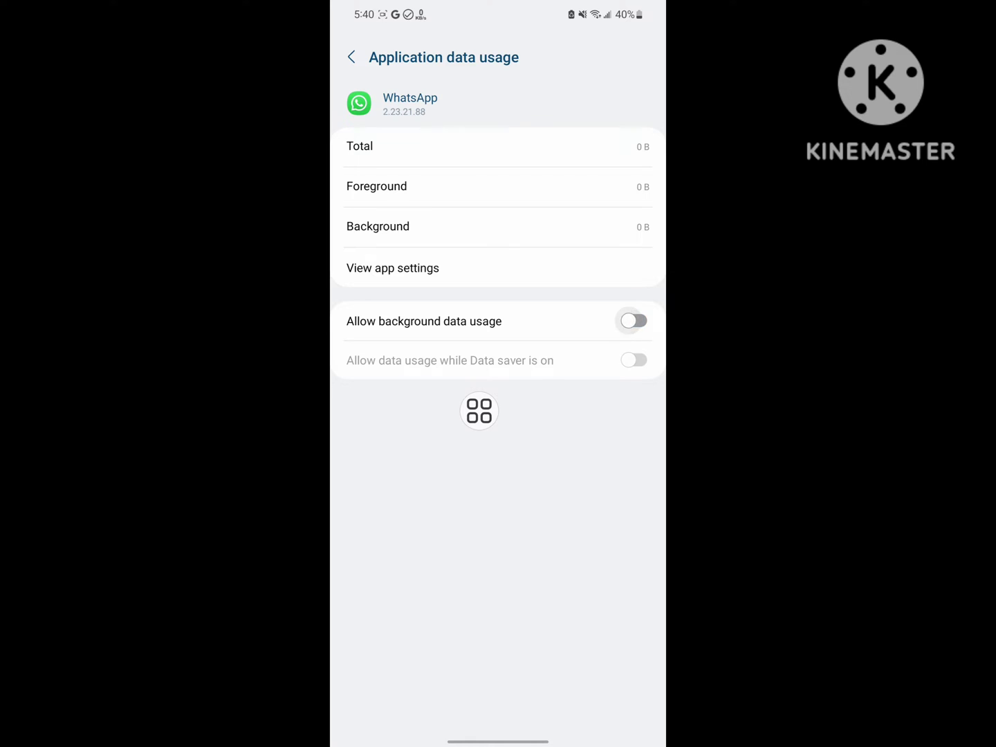
pyautogui.click(632, 320)
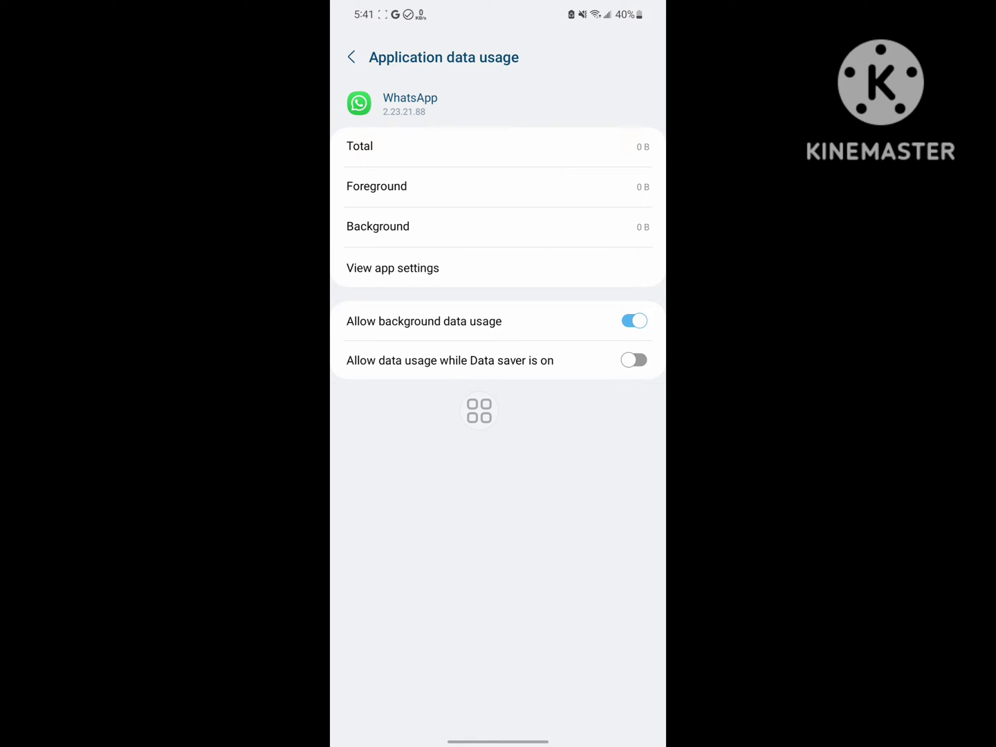
pyautogui.click(633, 359)
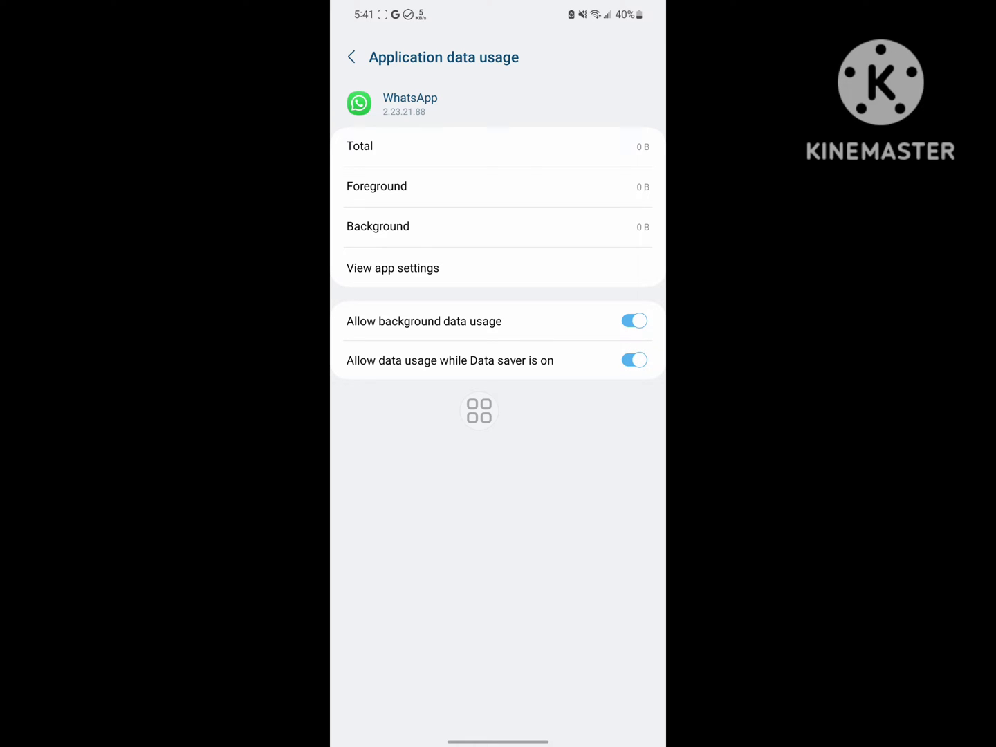
pyautogui.click(351, 57)
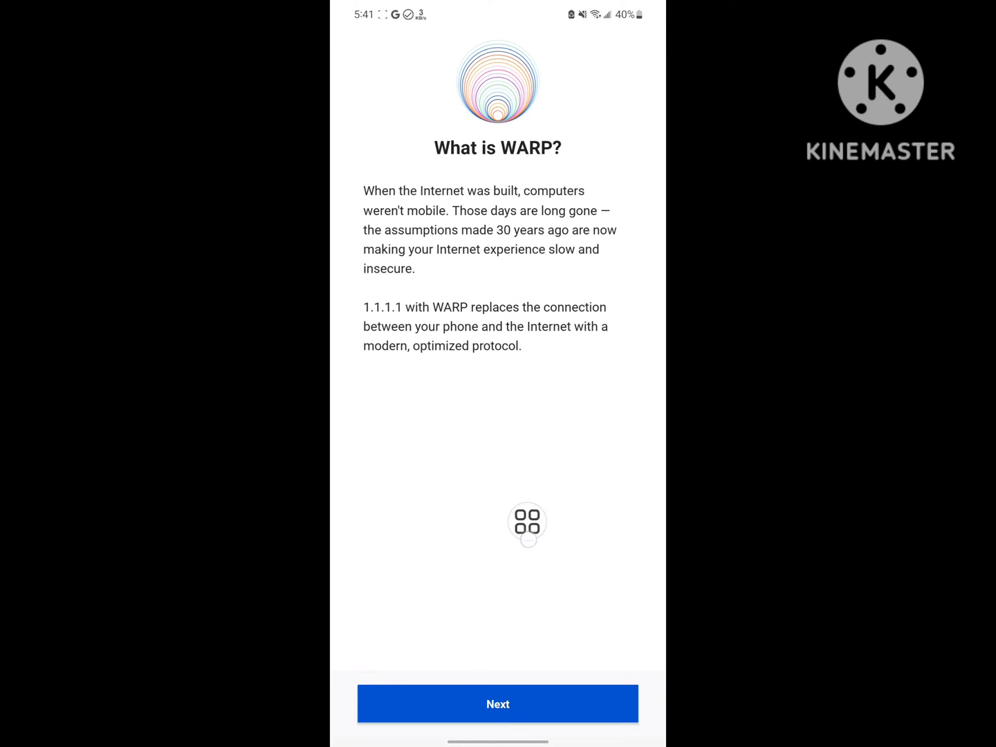
# - Accept WARP's terms, approve the VPN request, decline notifications, and switch WARP on
pyautogui.click(497, 703)
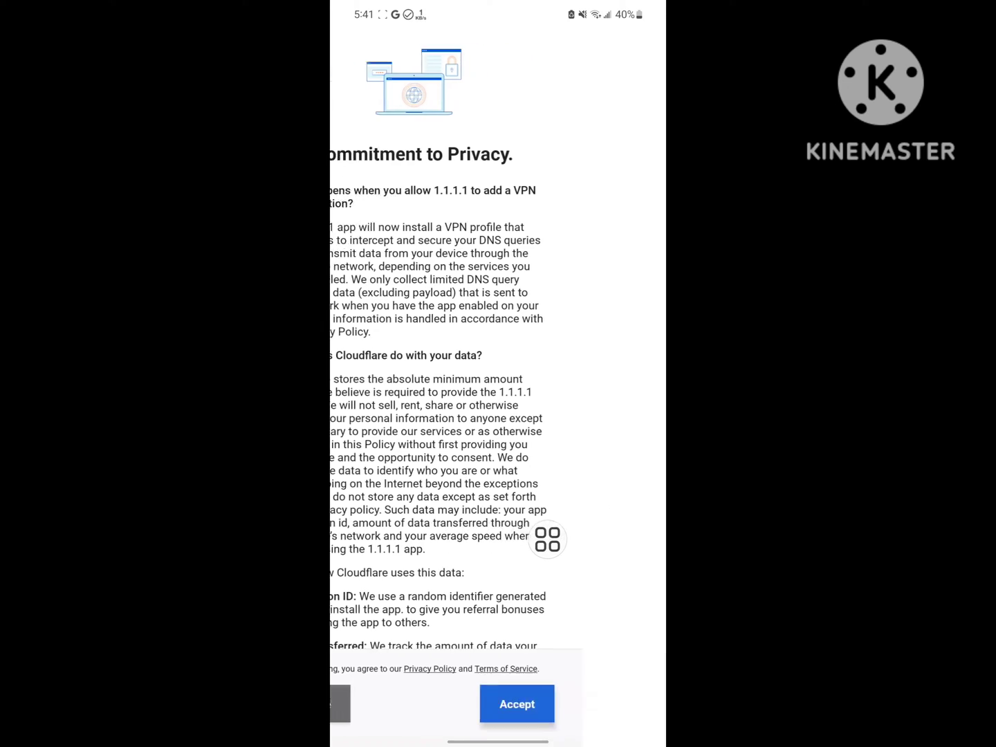
pyautogui.click(517, 703)
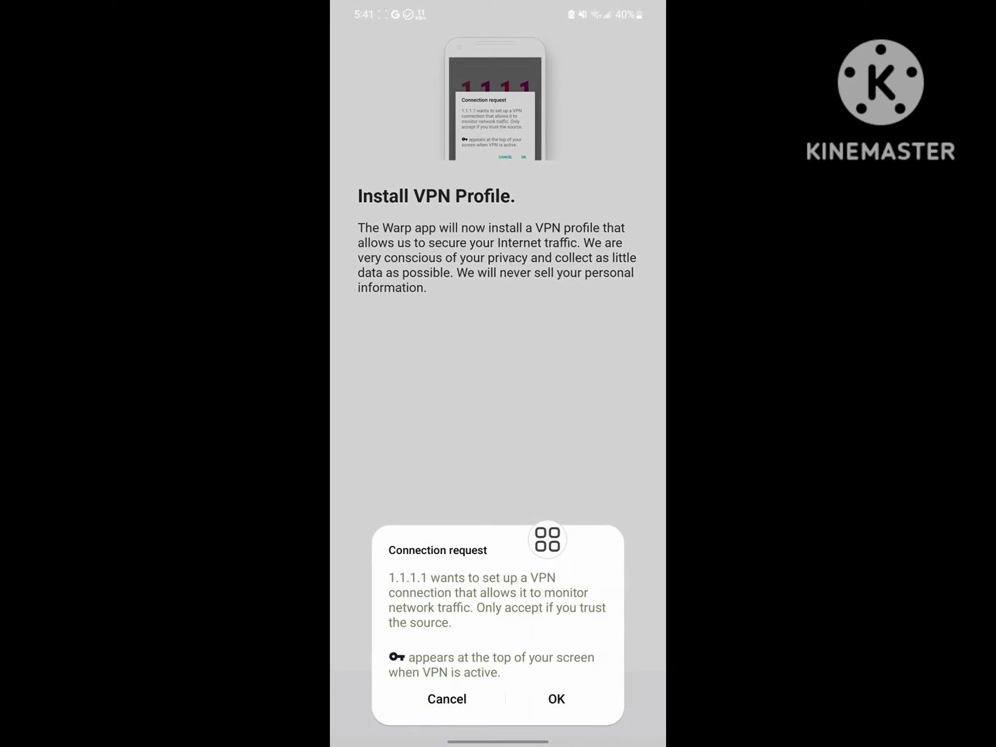
pyautogui.click(556, 699)
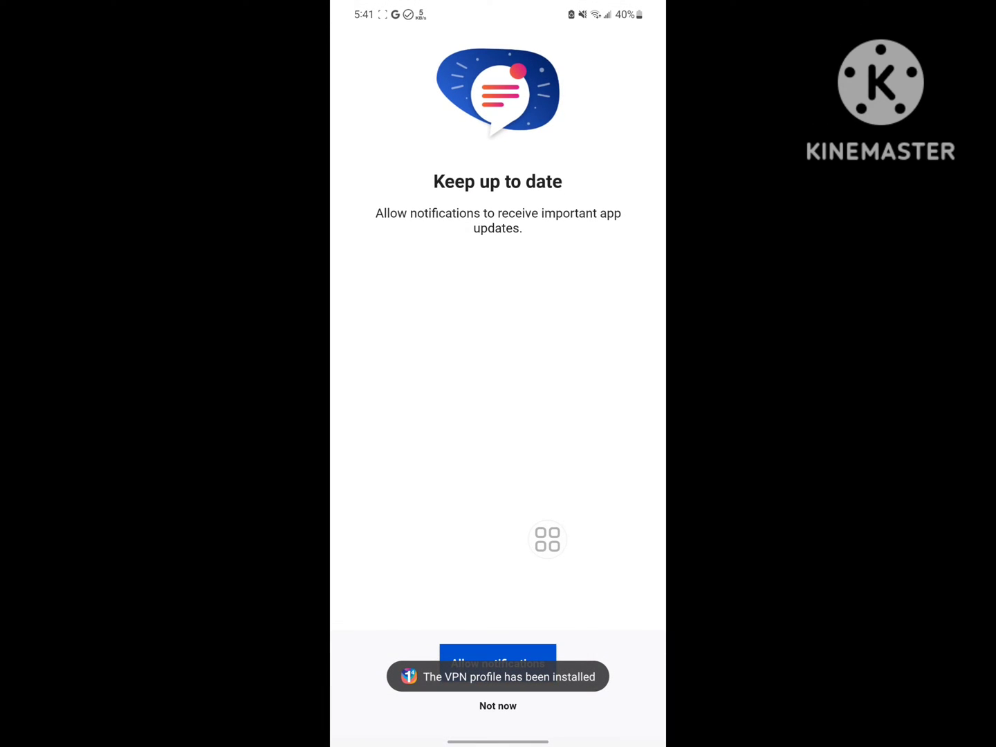
pyautogui.click(498, 705)
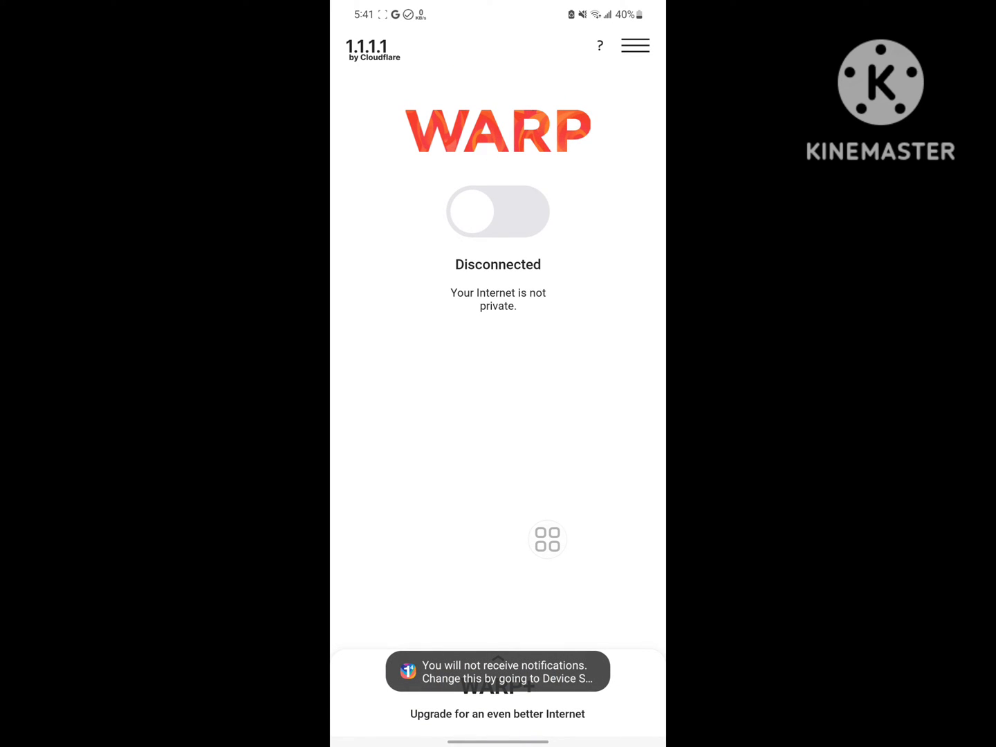
pyautogui.click(497, 211)
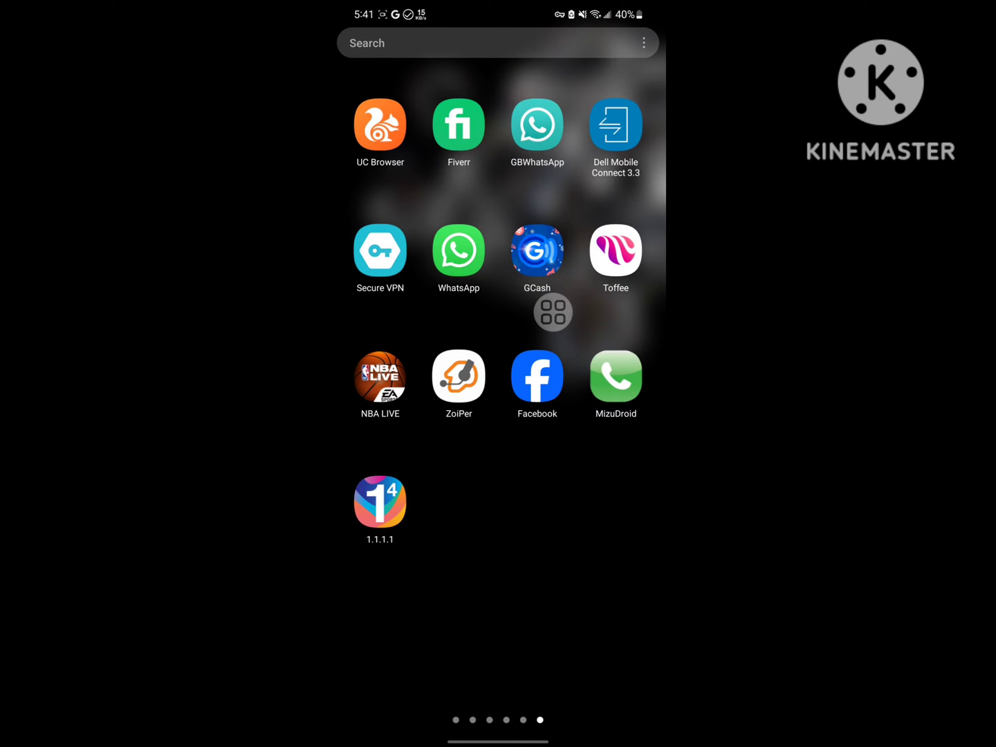
pyautogui.click(458, 250)
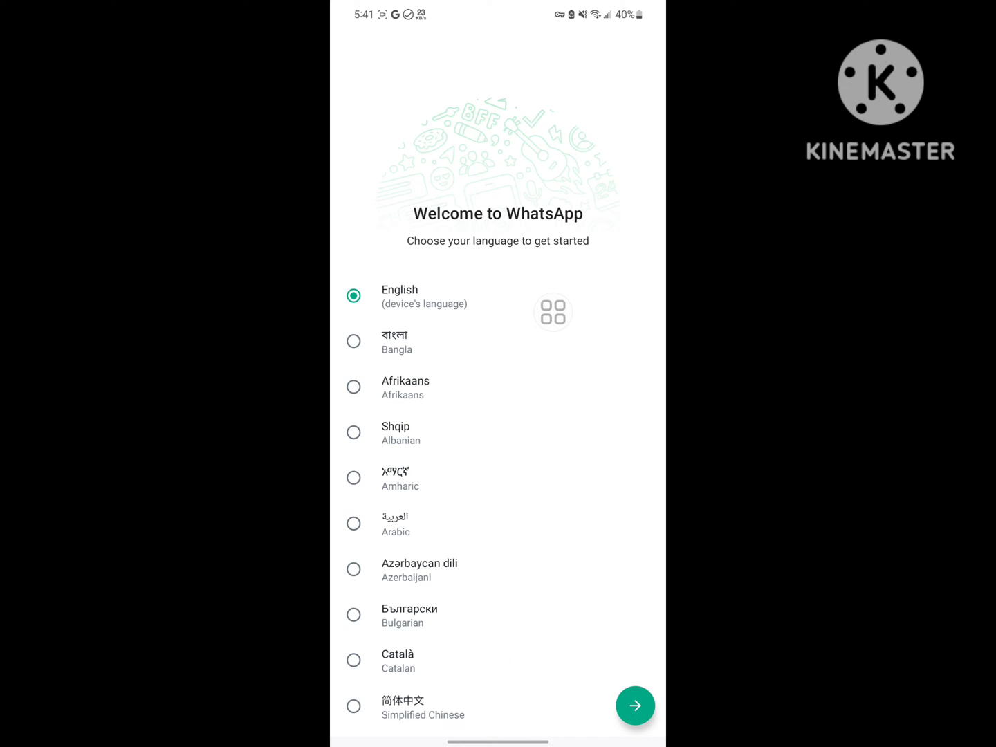
pyautogui.click(635, 705)
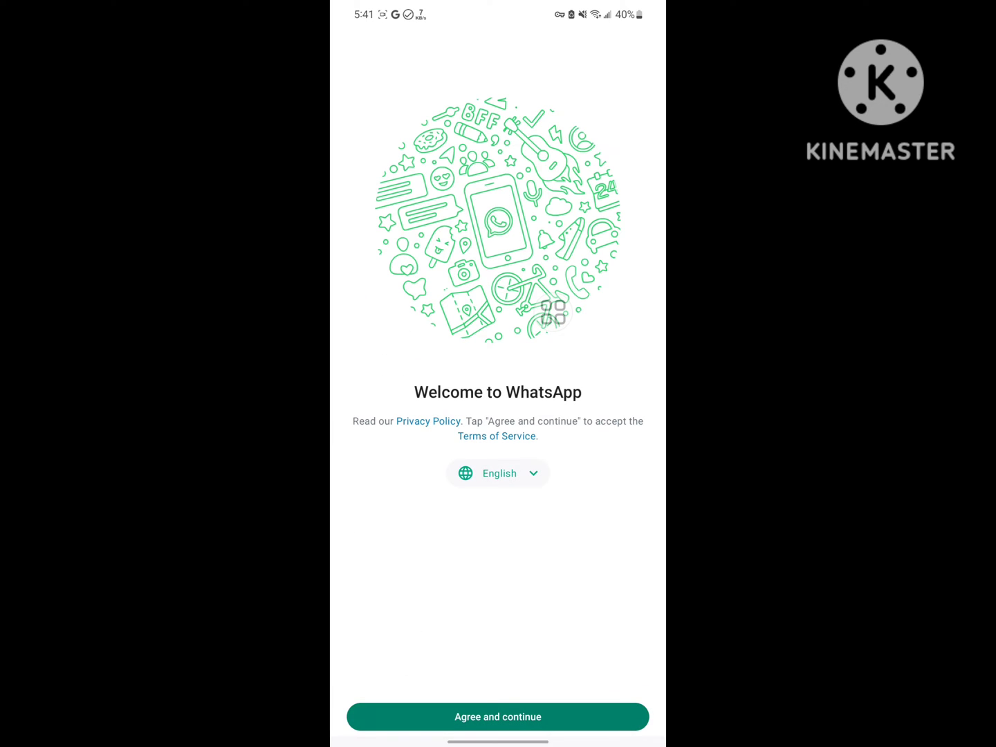
pyautogui.click(498, 716)
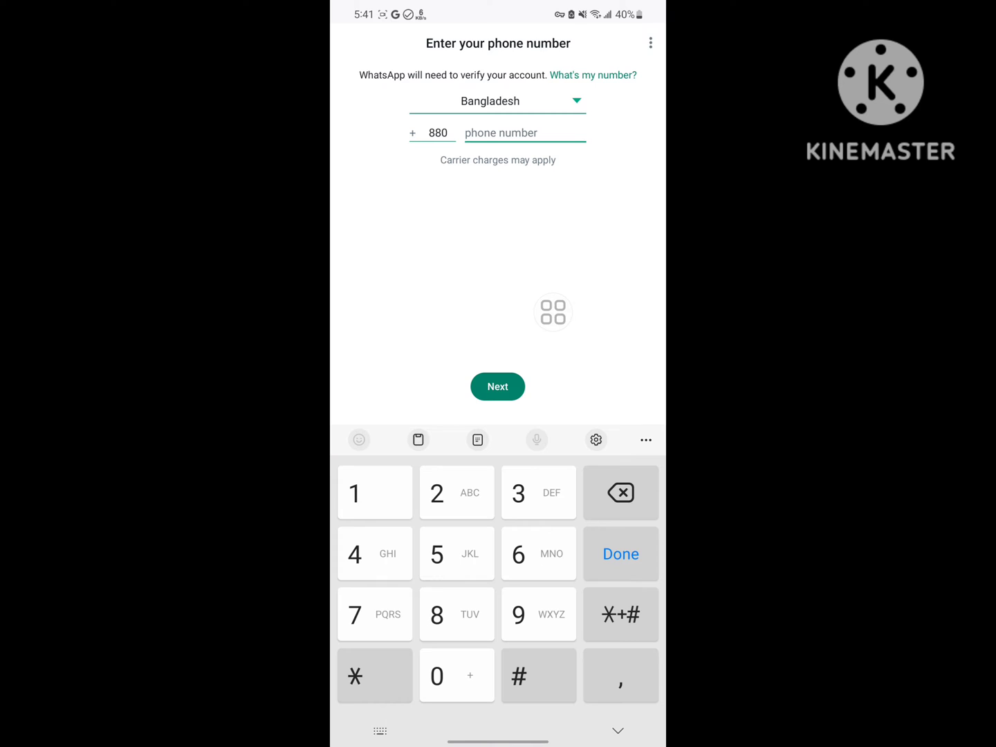
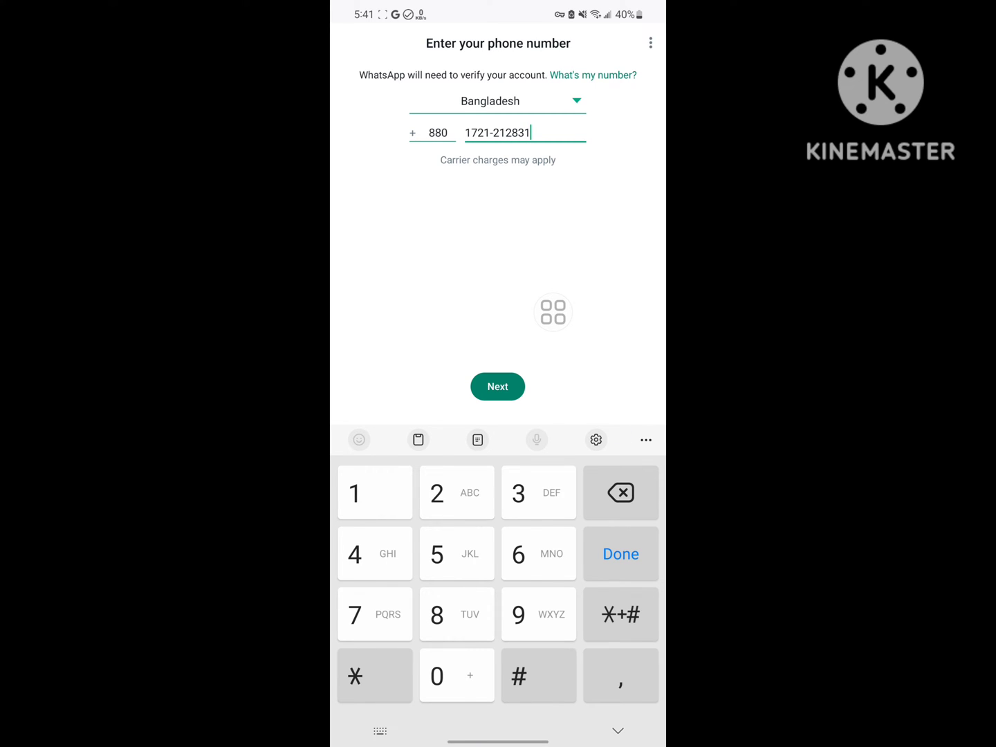
pyautogui.click(497, 386)
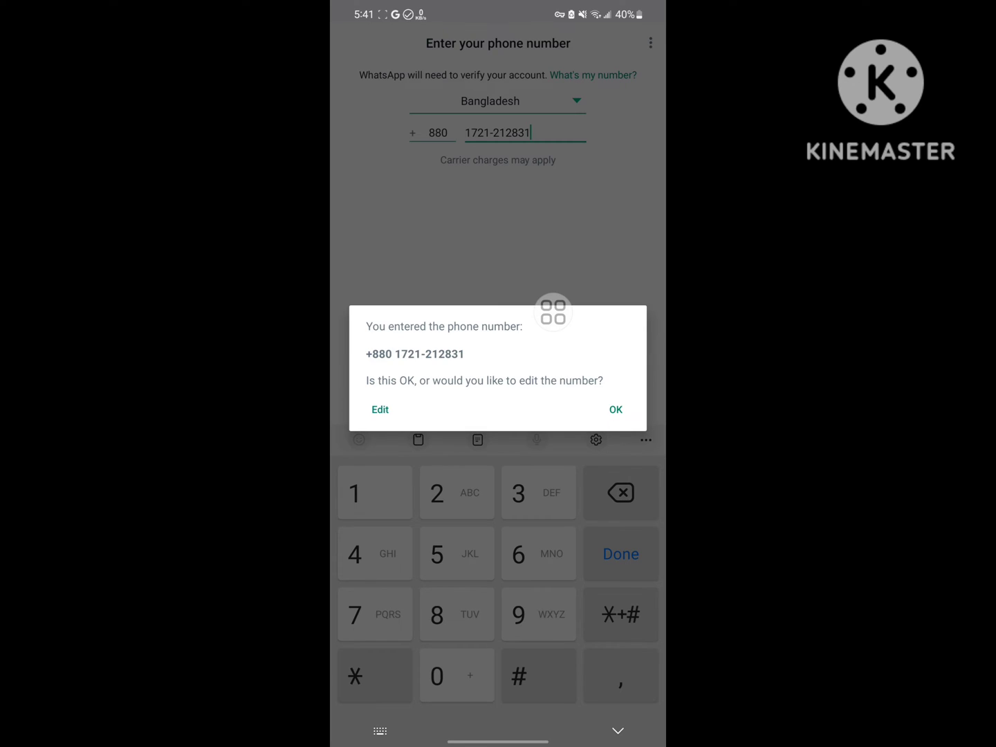
pyautogui.click(615, 409)
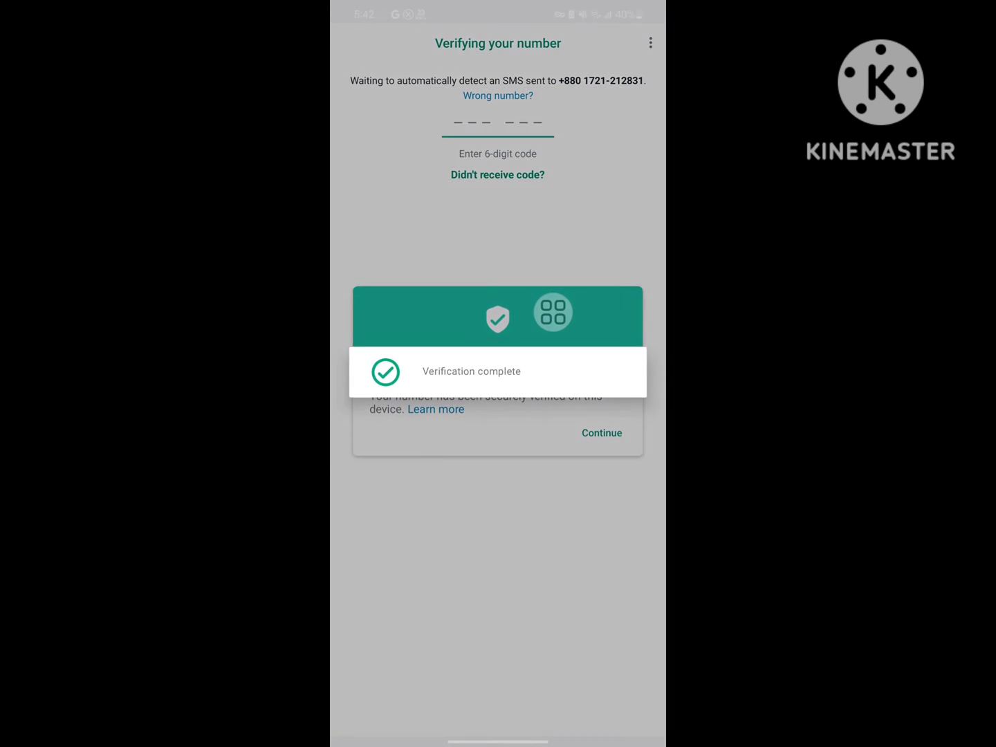
# - Continue past verification, allow audio access, and restore the 37 MB Google Drive backup
pyautogui.click(601, 433)
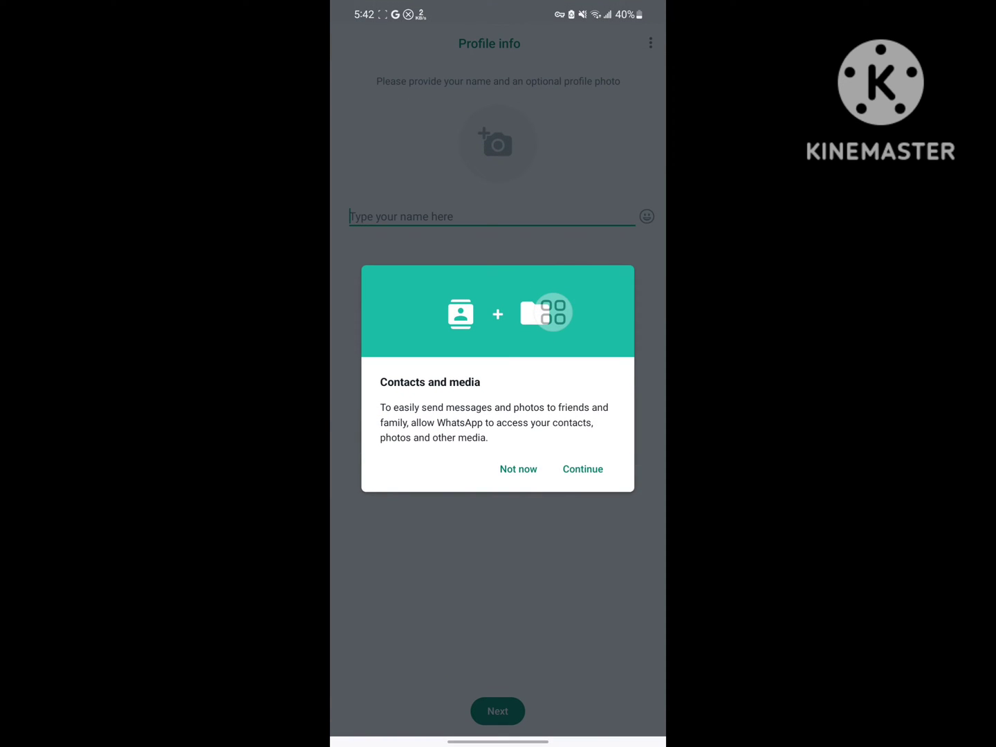
pyautogui.click(582, 469)
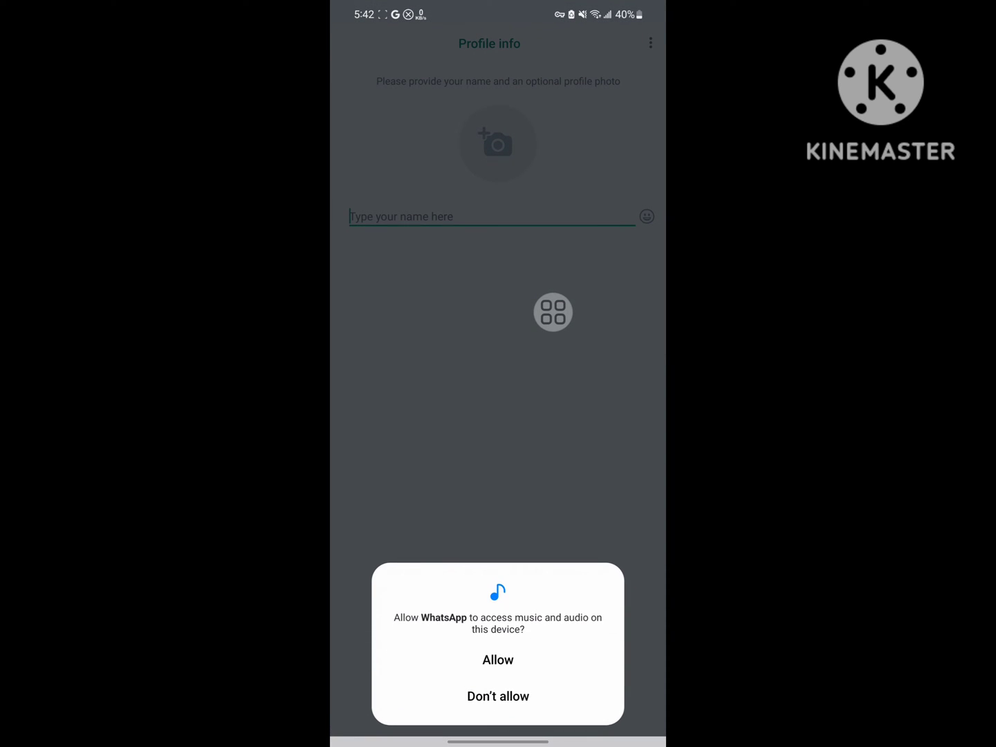
pyautogui.click(497, 660)
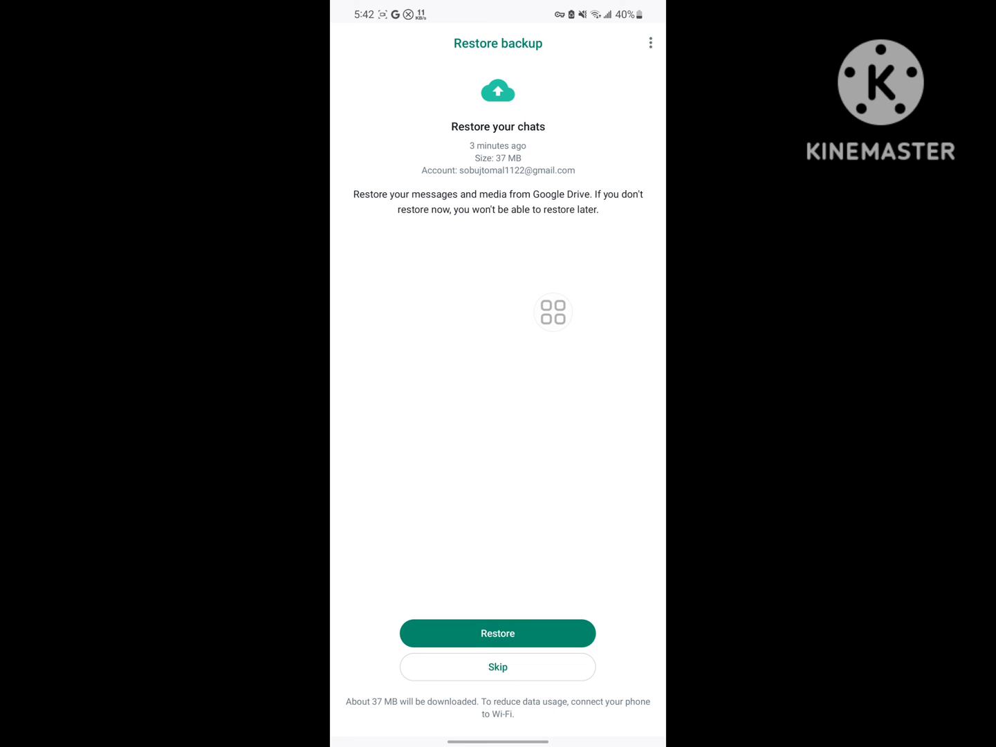
pyautogui.click(498, 633)
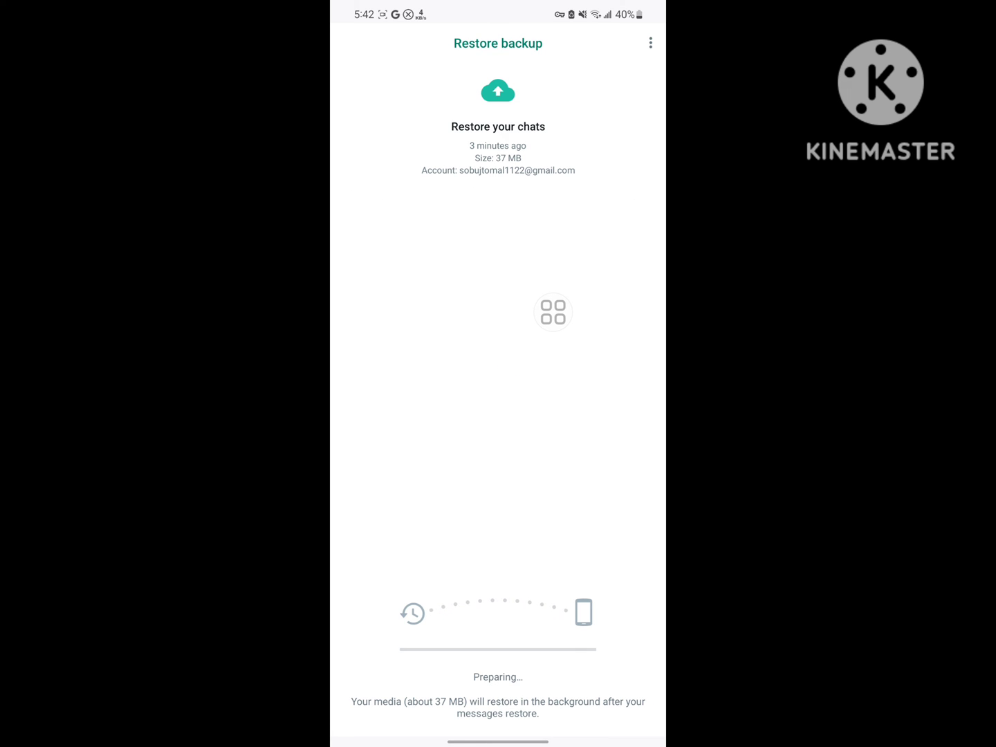